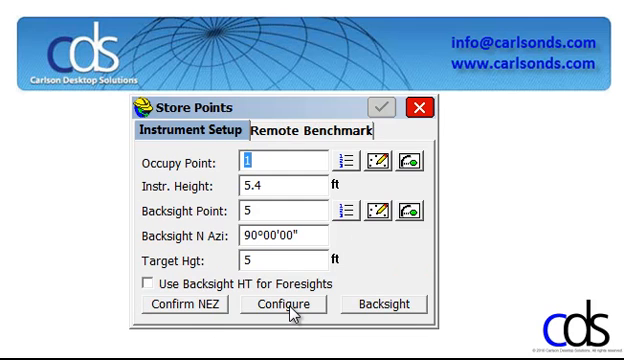
mouse_move(420, 150)
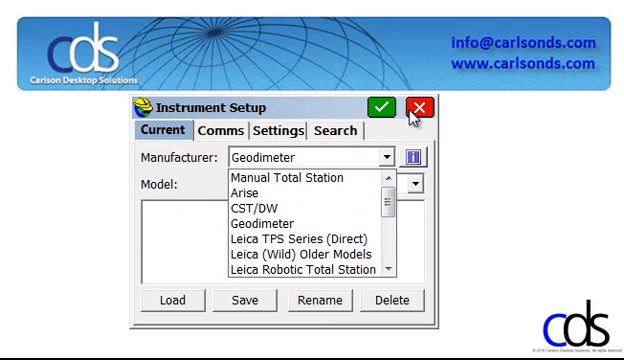
Step: Close the Instrument Setup dialog and return to the Equip menu
click(413, 108)
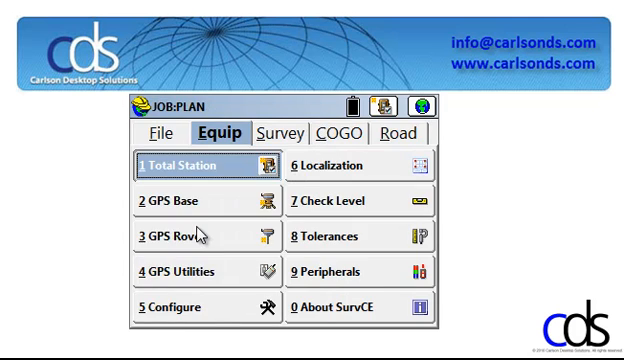
click(180, 228)
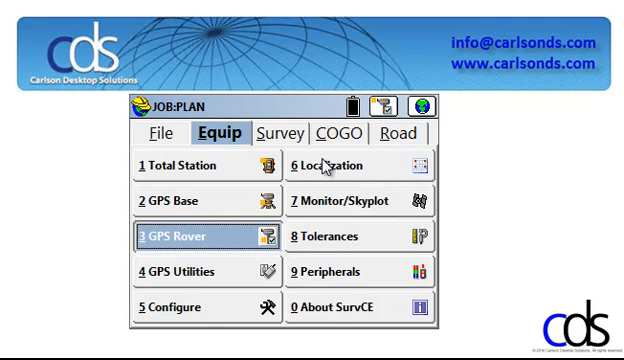
Step: Open Configure at the View Pt tab showing the North-South & East-West method
click(190, 236)
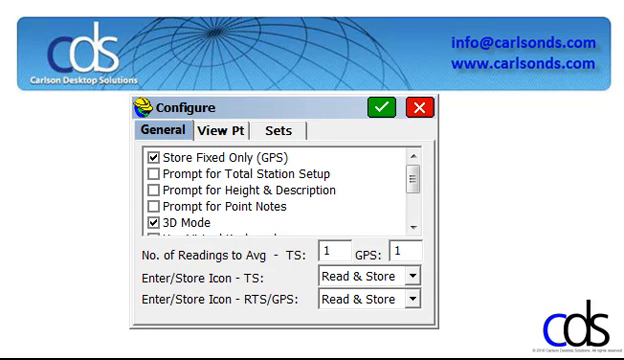
click(215, 131)
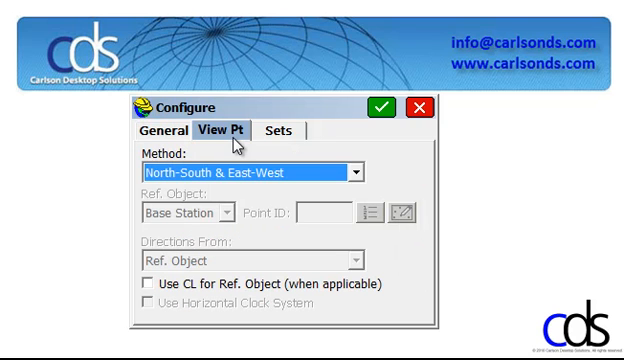
mouse_move(340, 132)
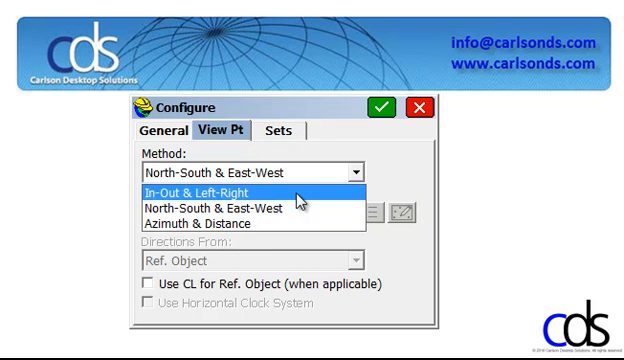
Step: Choose In-Out & Left-Right as the view-point method
click(210, 190)
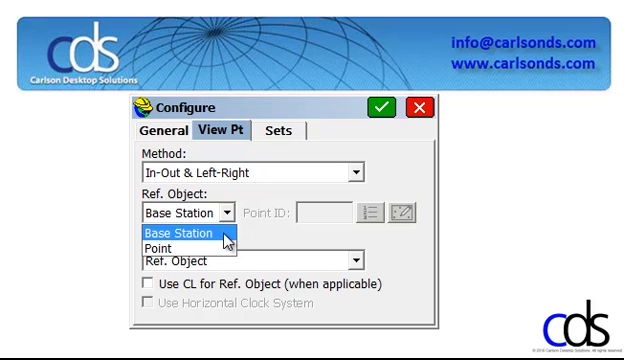
Step: Keep Base Station as the reference object for the point view
click(188, 234)
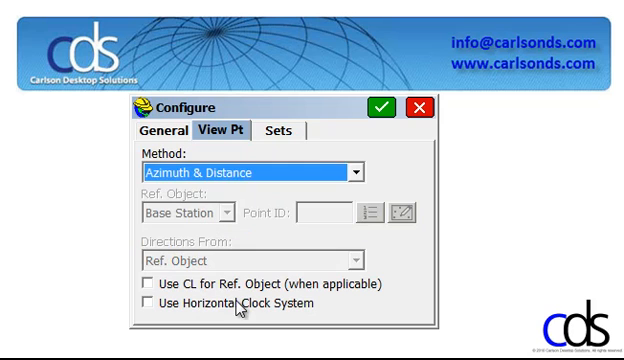
Step: Check Use Horizontal Clock System on the View Pt tab
click(146, 303)
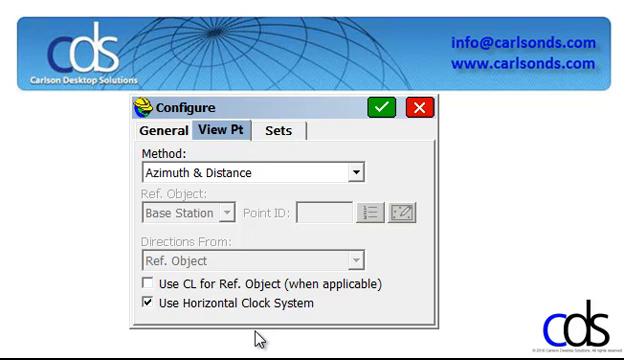
mouse_move(270, 159)
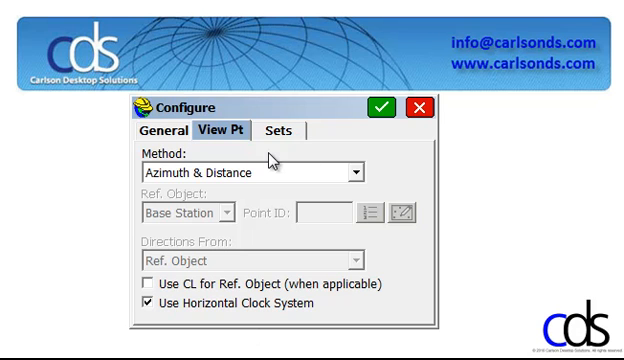
mouse_move(316, 161)
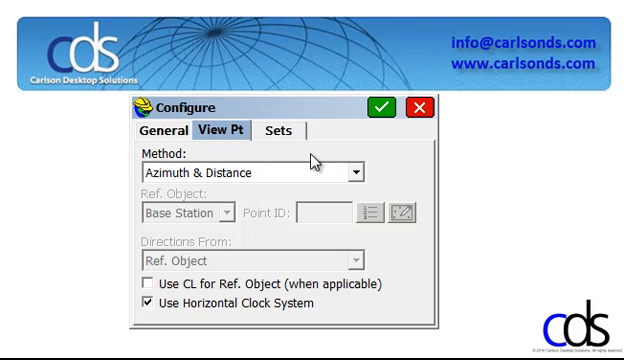